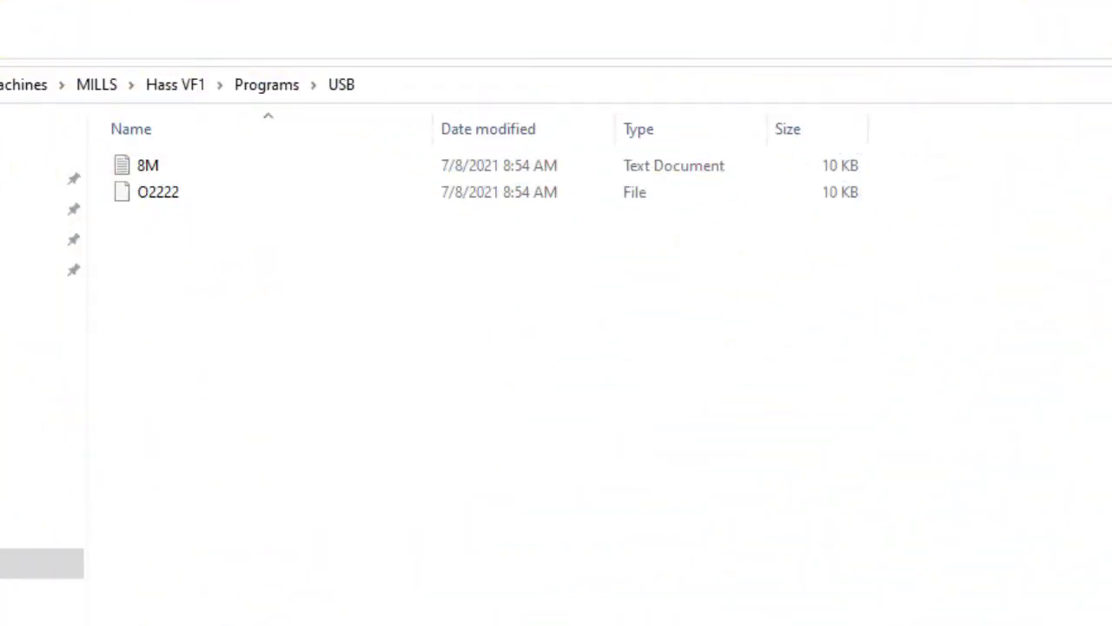
mouse_move(450, 242)
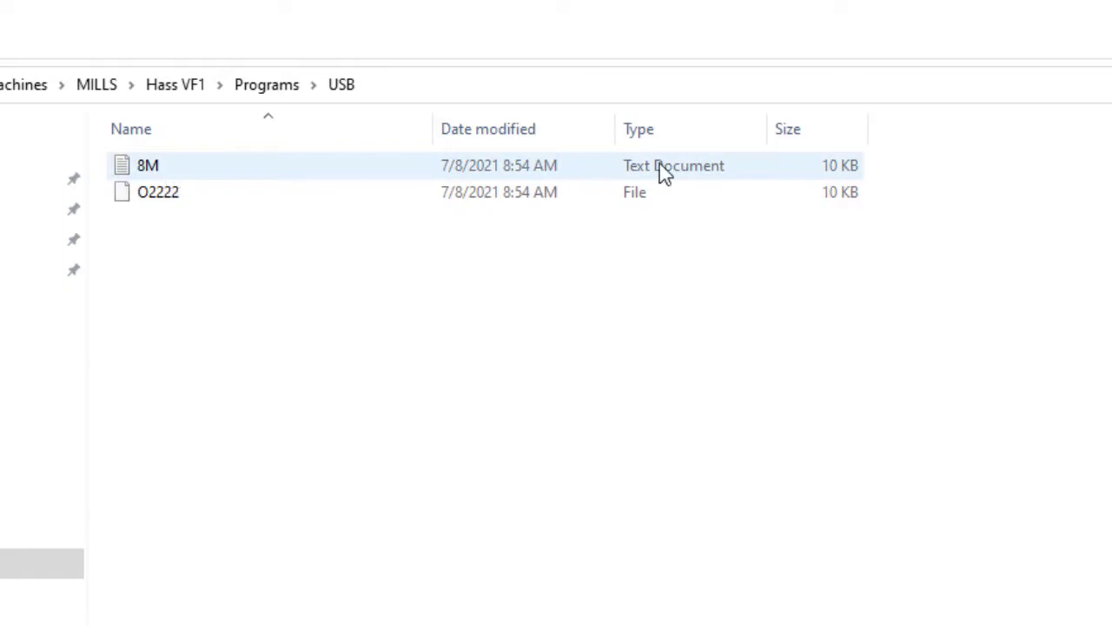
mouse_move(702, 182)
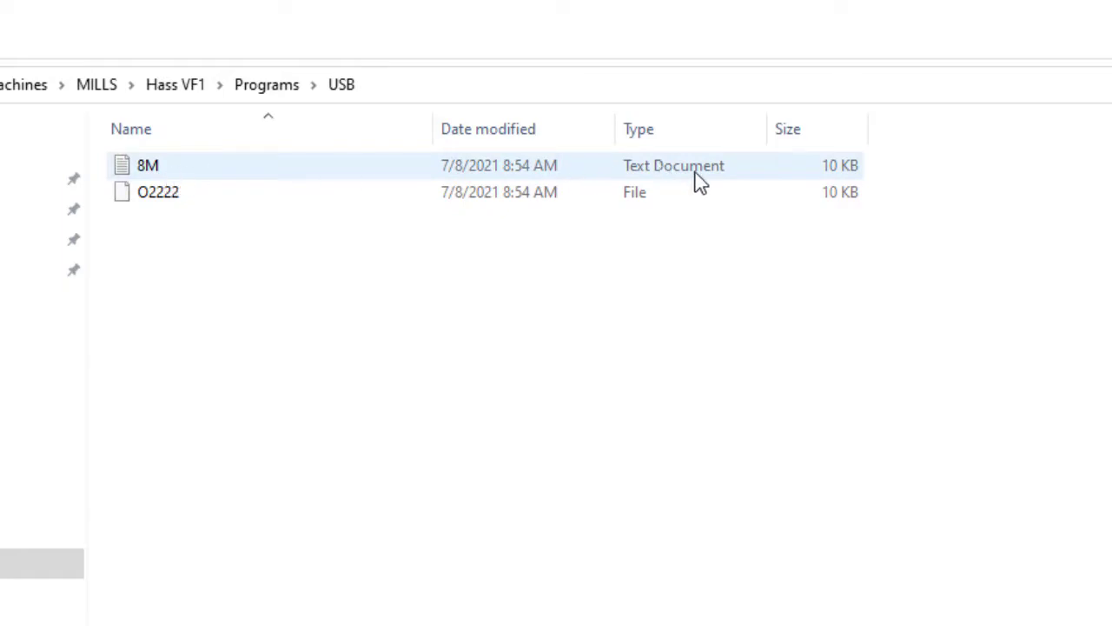
mouse_move(169, 174)
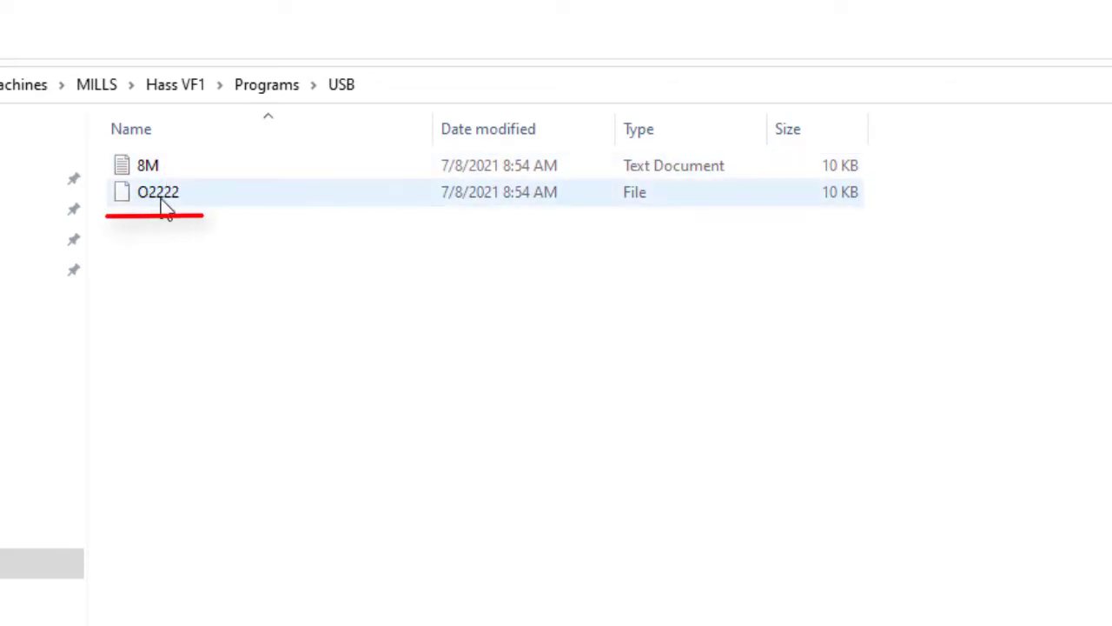
mouse_move(639, 213)
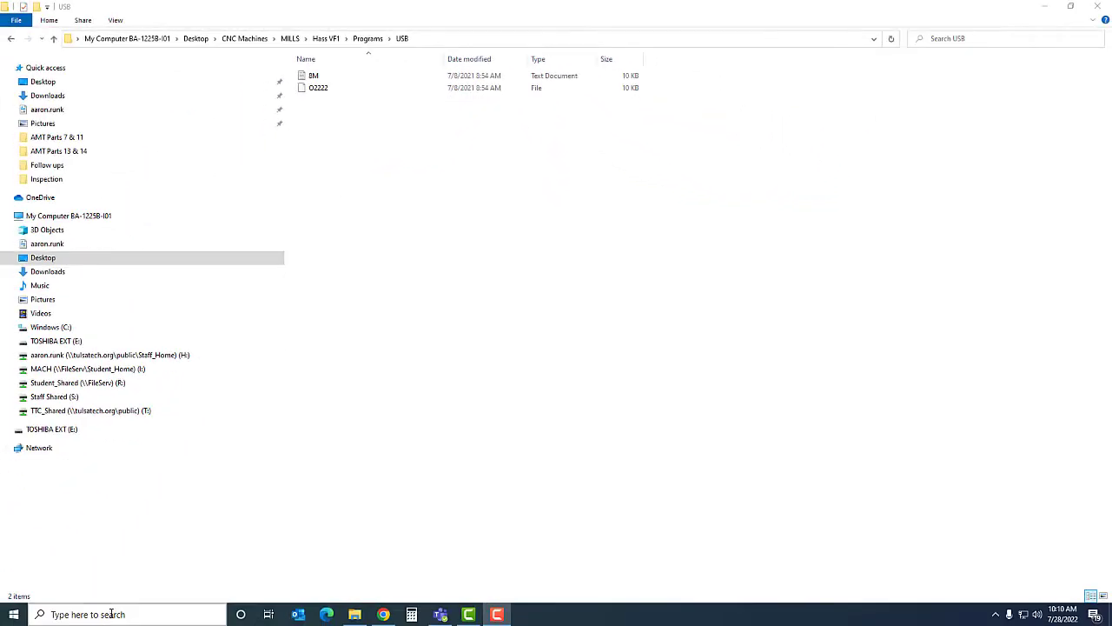
Search the taskbar for 'folder' to bring up File Explorer Options
text(FOLDE)
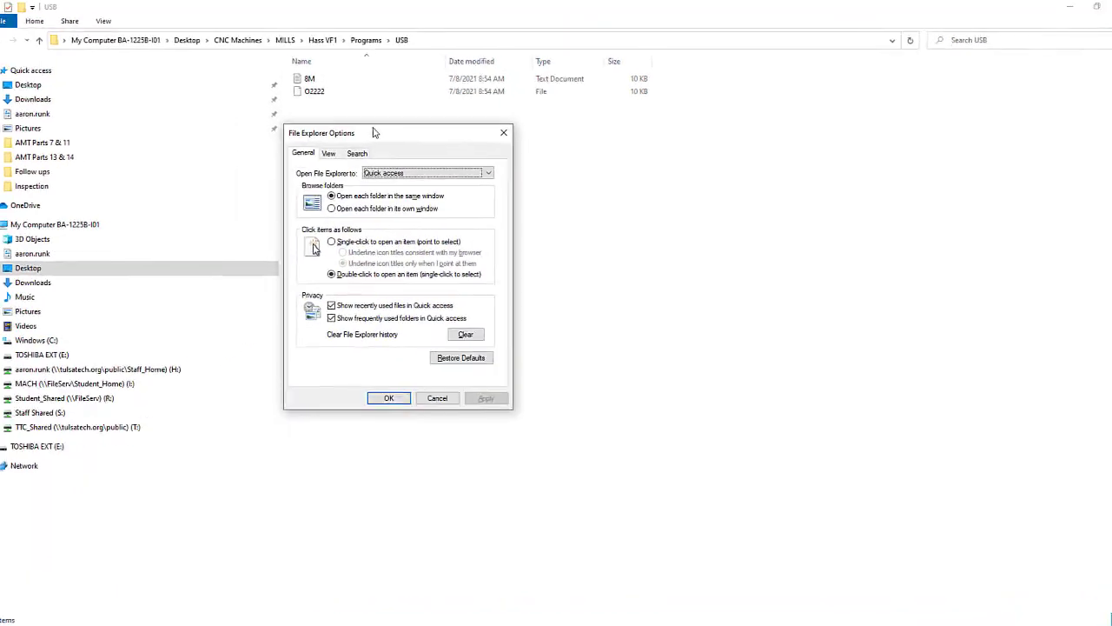
Uncheck 'Hide extensions for known file types' on the View tab, apply, and confirm
click(328, 152)
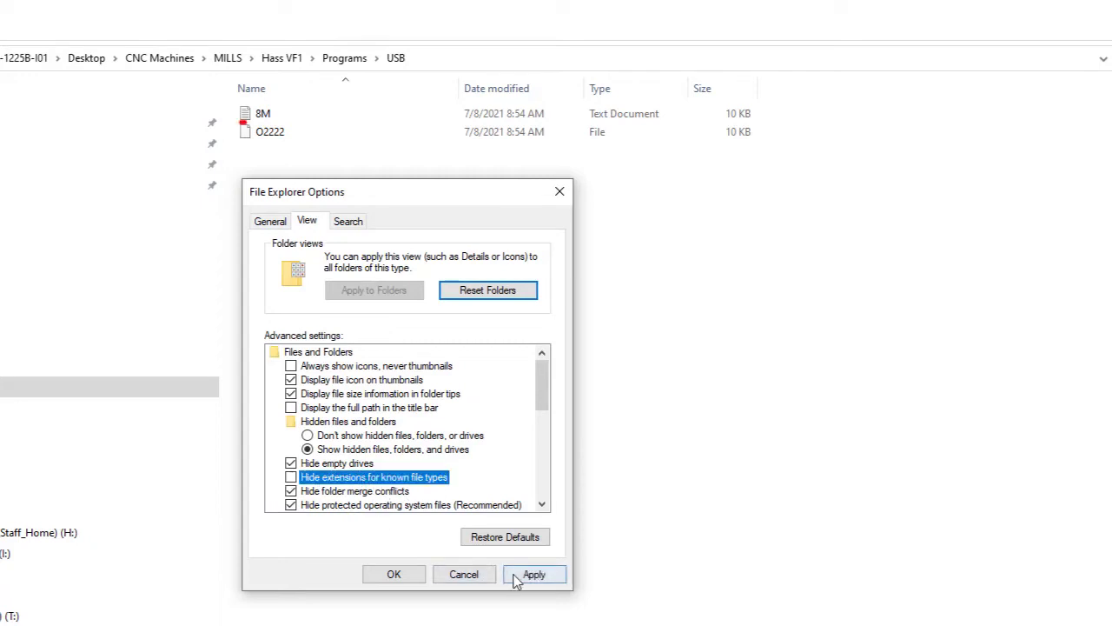
click(533, 574)
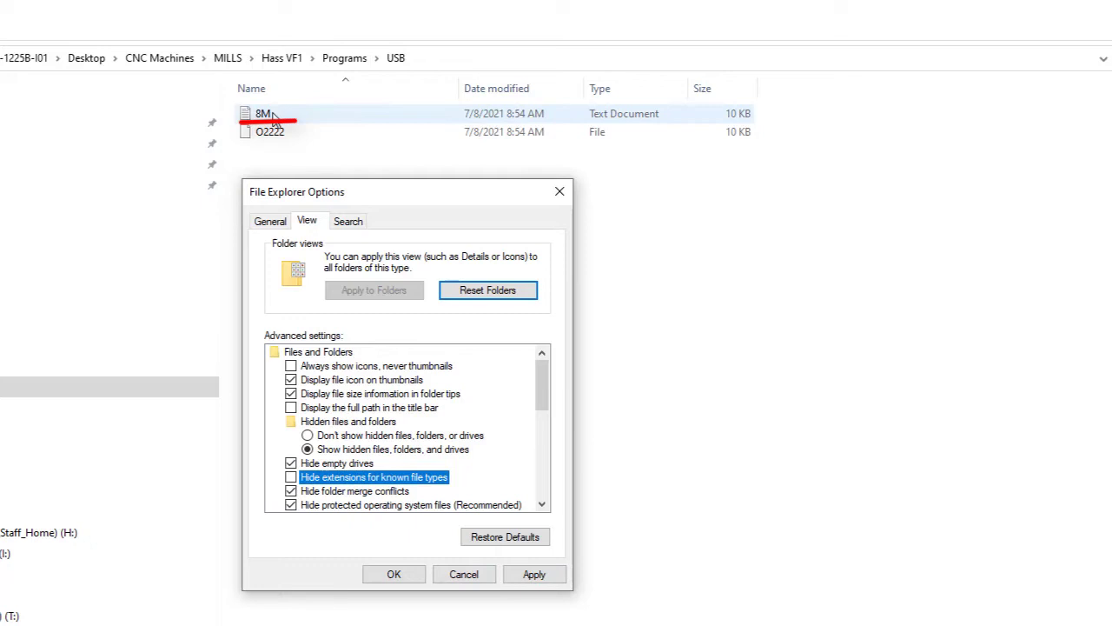
click(533, 574)
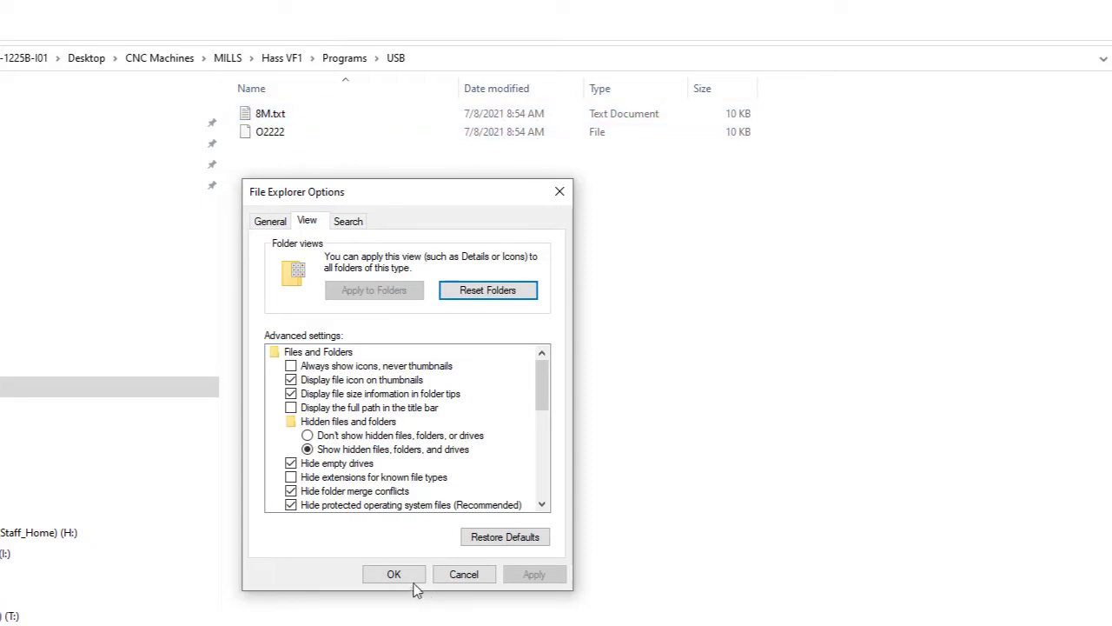
click(393, 574)
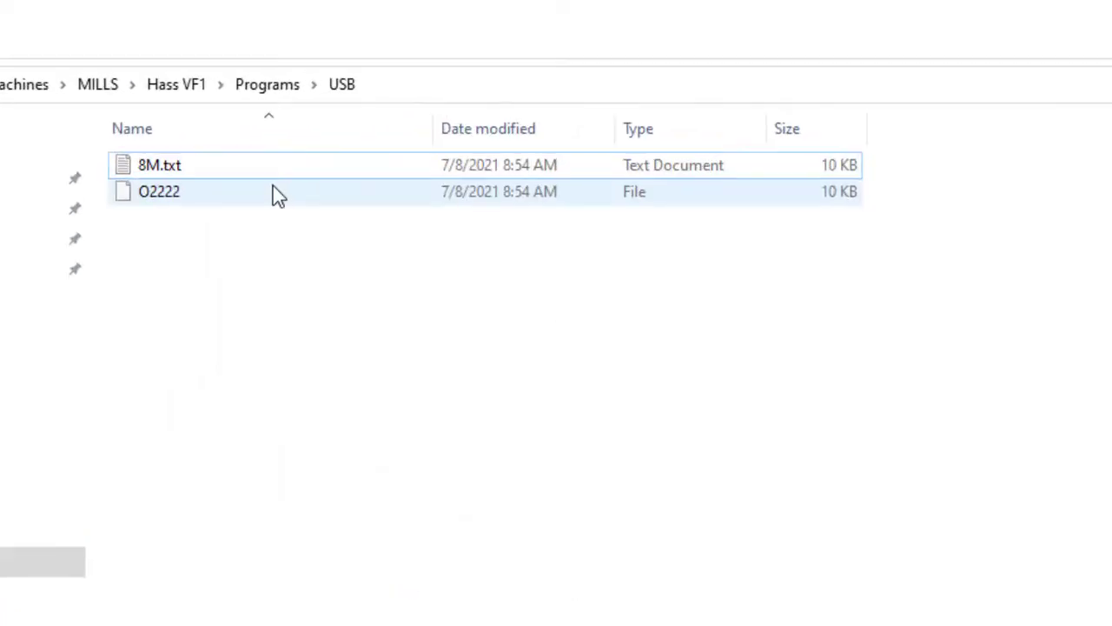
mouse_move(252, 174)
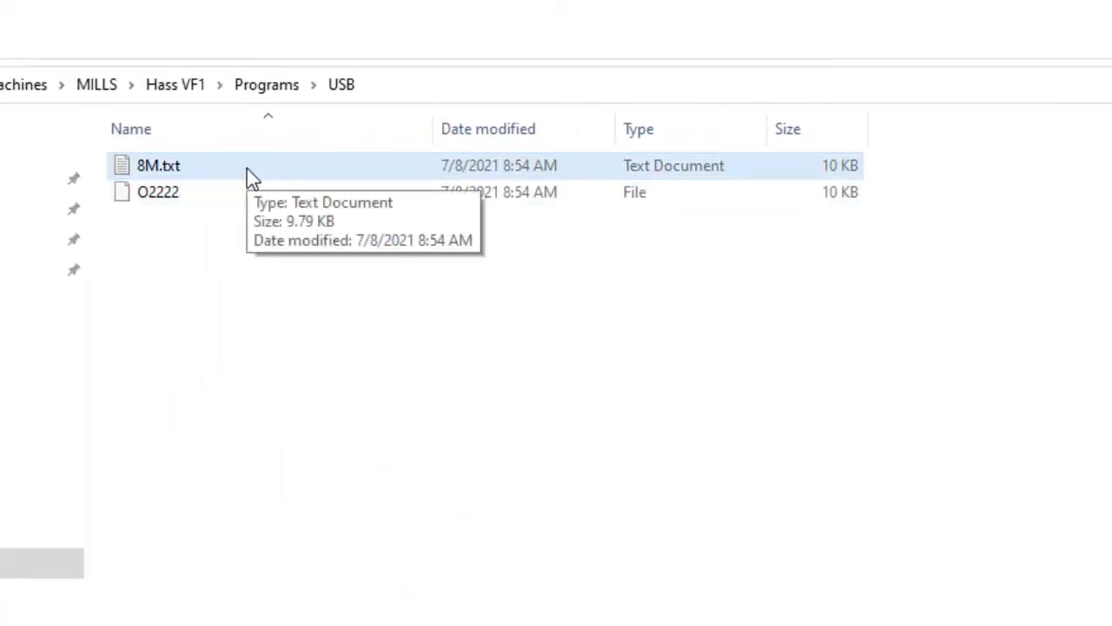
mouse_move(219, 178)
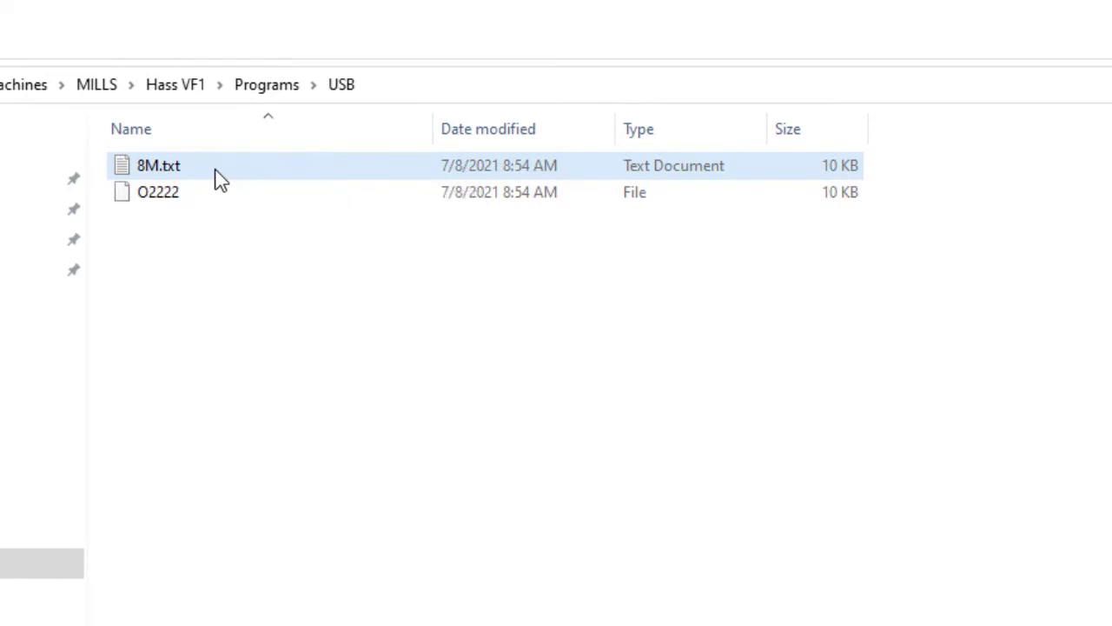
Rename 8M.txt to O2223, dropping the .txt extension
click(158, 165)
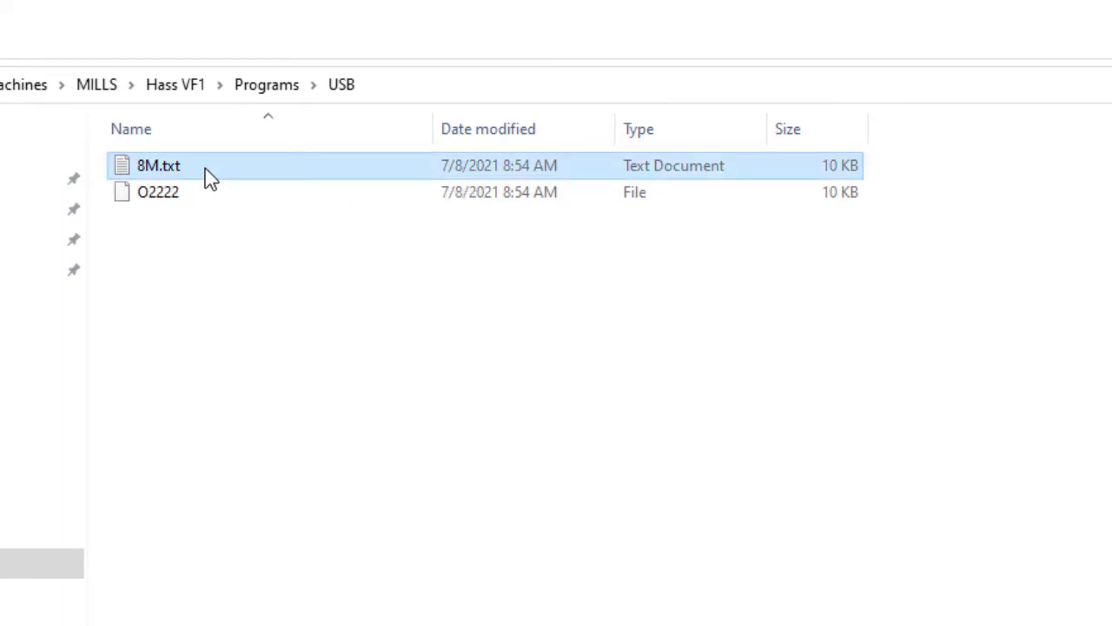
click(159, 165)
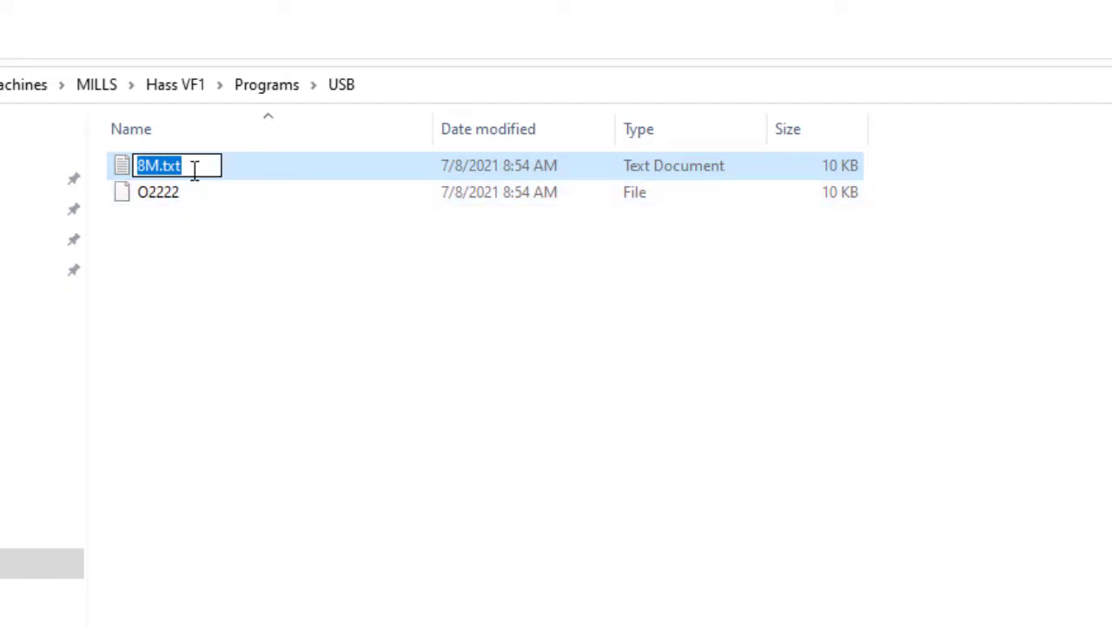
text(O)
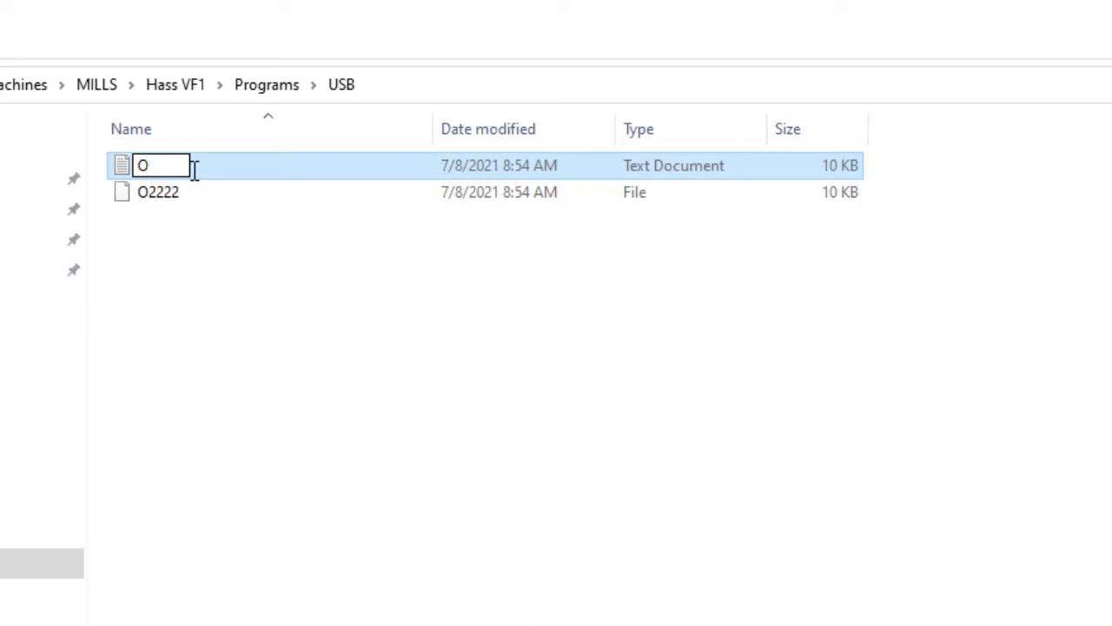
text(2223)
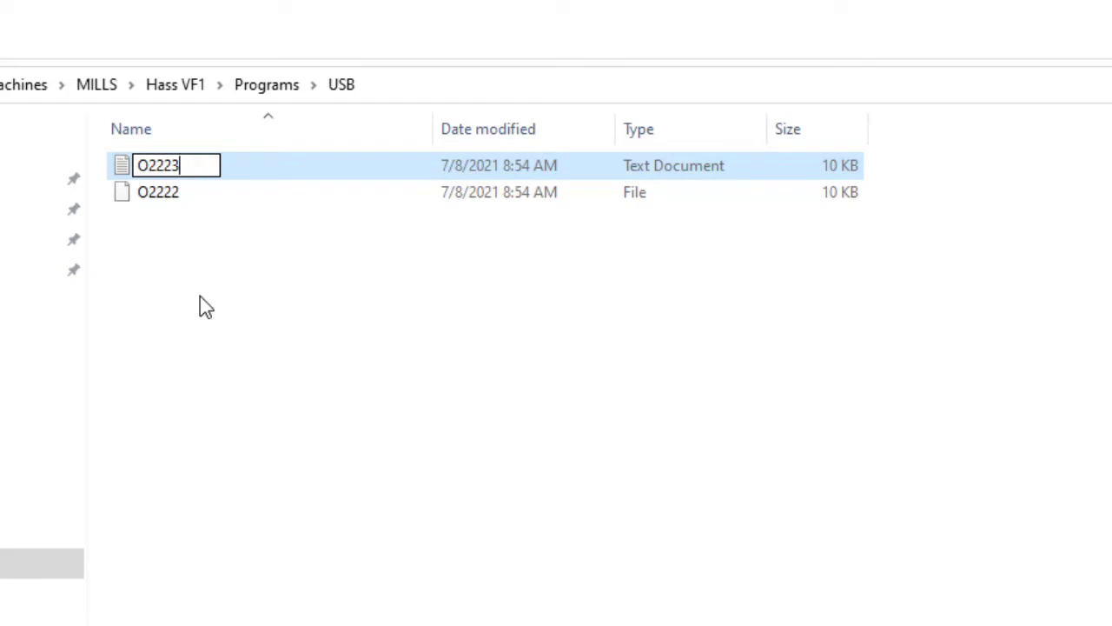
key(enter)
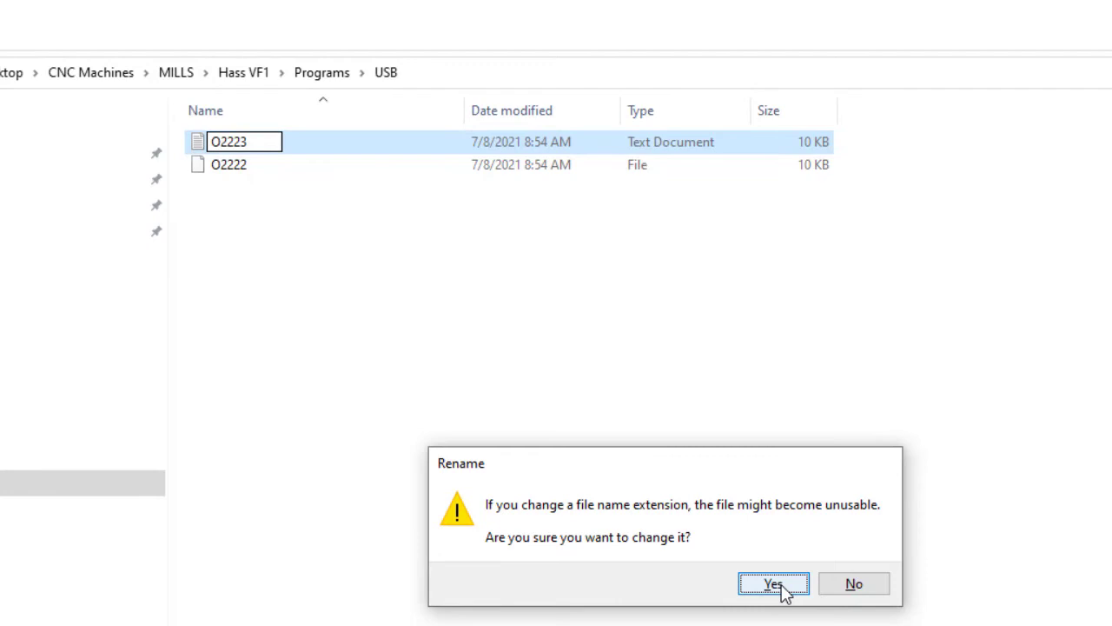
Confirm the extension-change warning with Yes
click(772, 583)
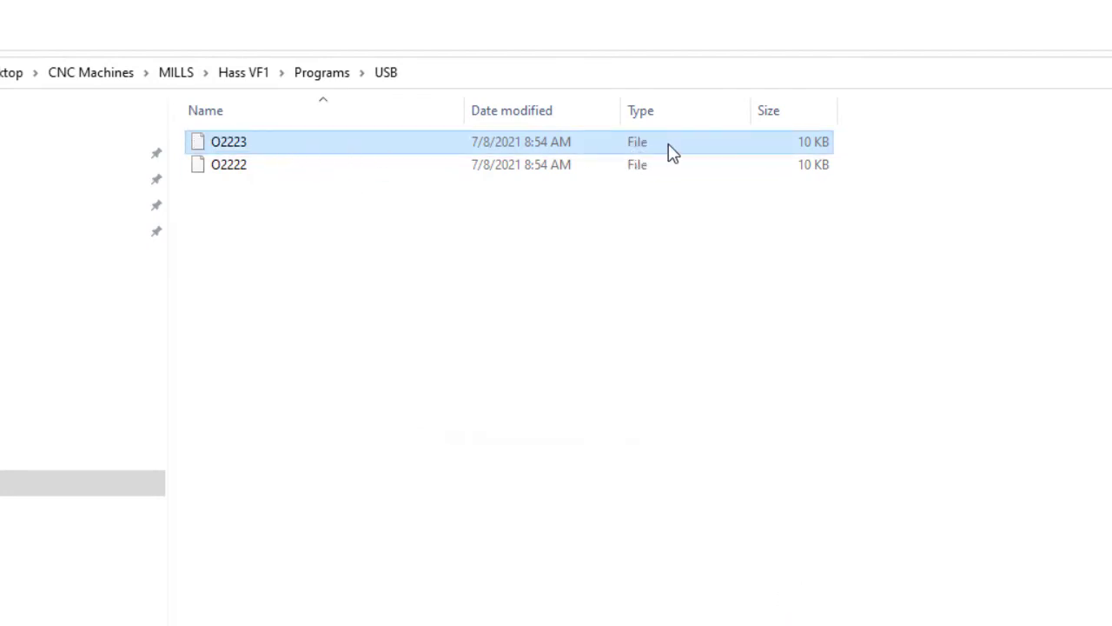
mouse_move(243, 148)
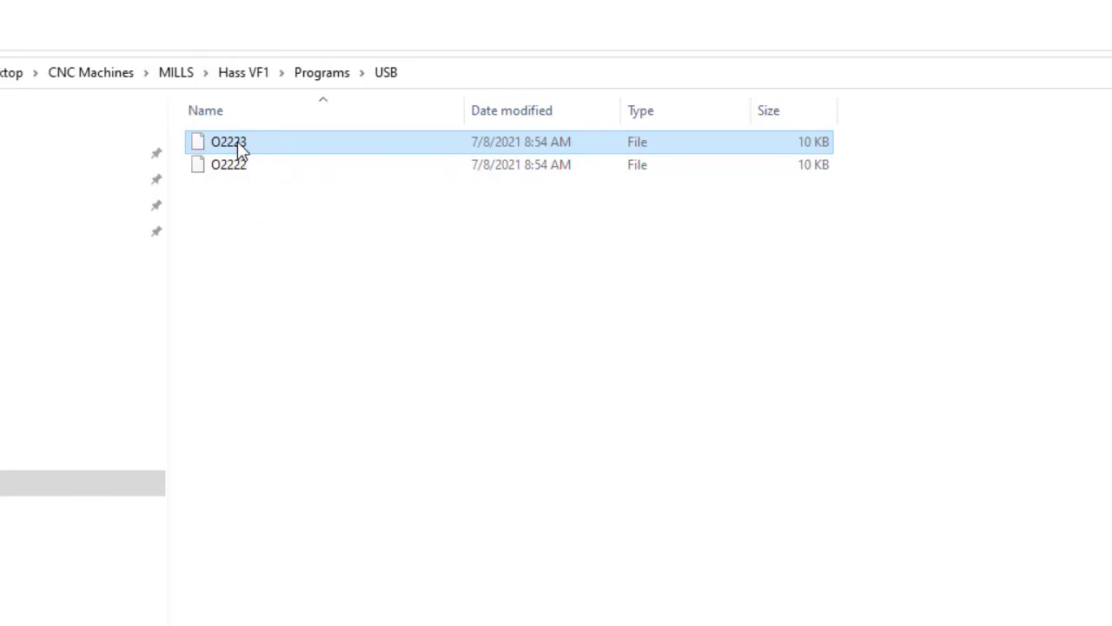
Open O2223 in Notepad and select the program number in its header
double_click(228, 142)
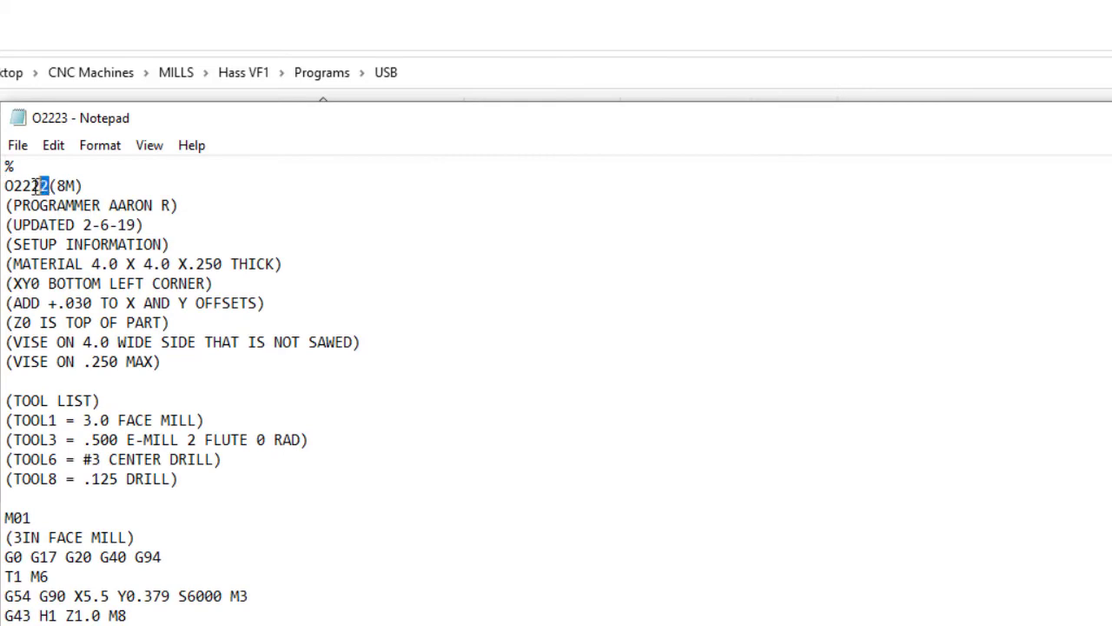
double_click(26, 185)
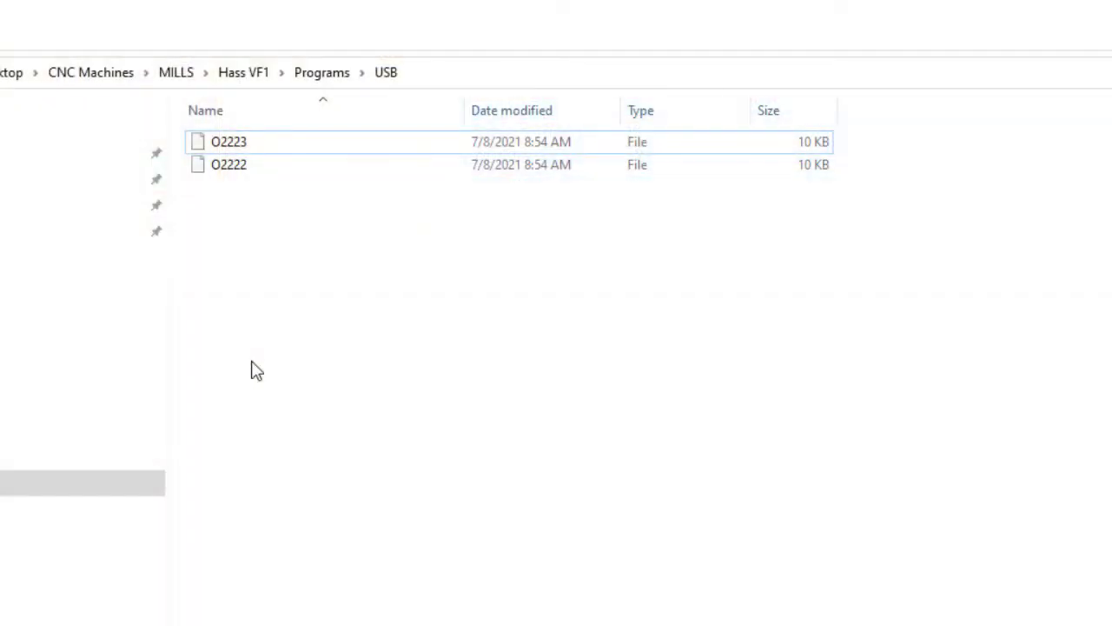
mouse_move(347, 274)
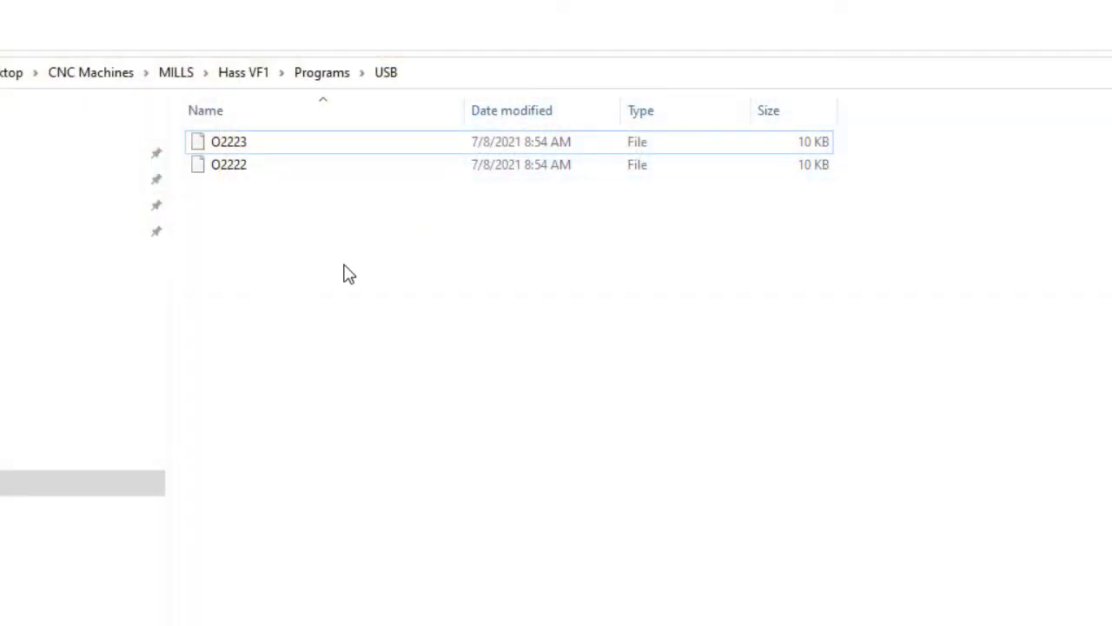
mouse_move(395, 238)
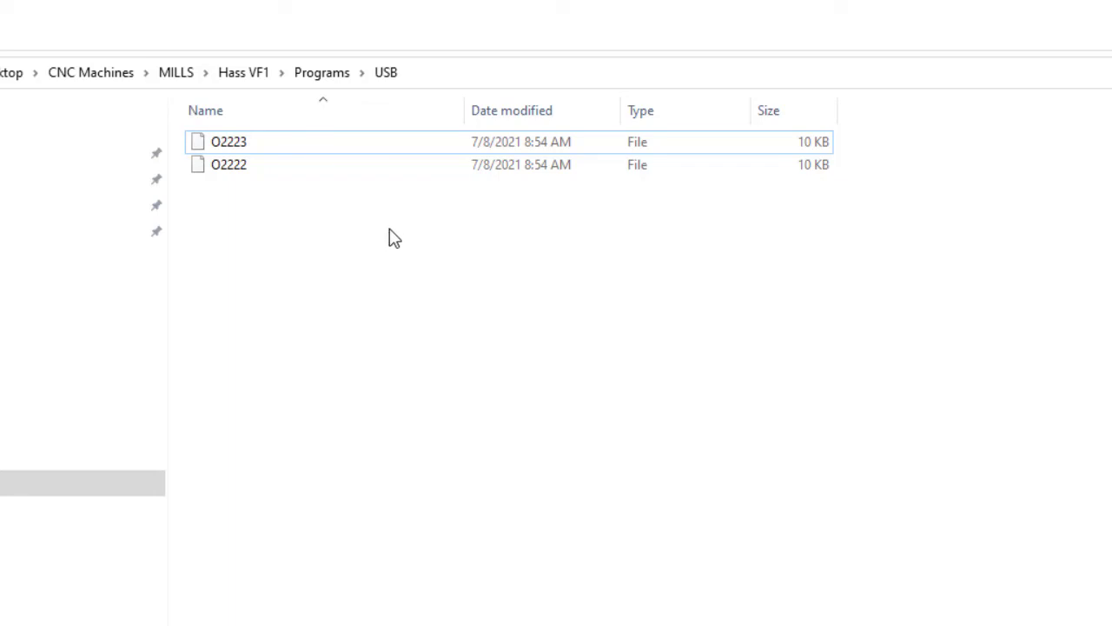